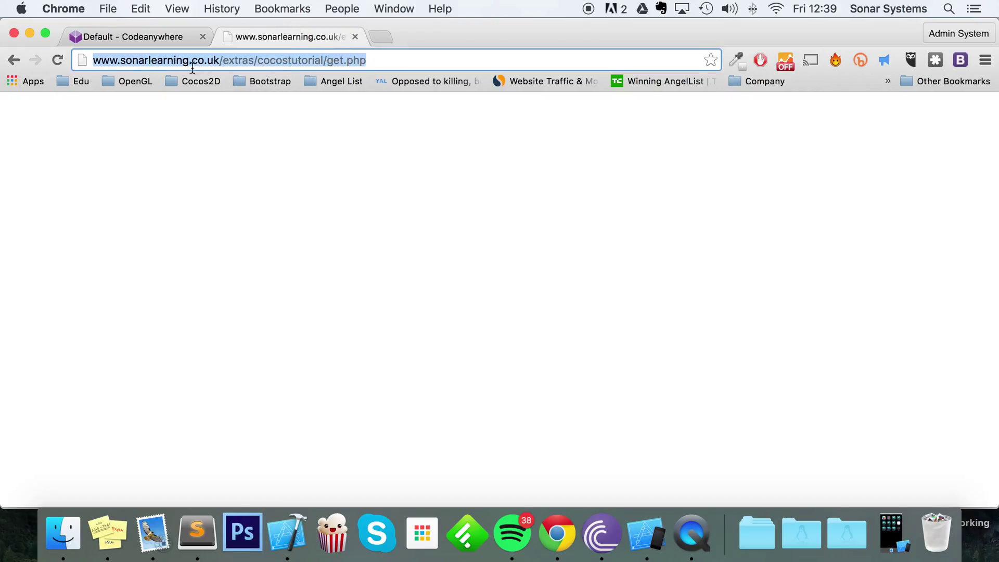
mouse_move(147, 40)
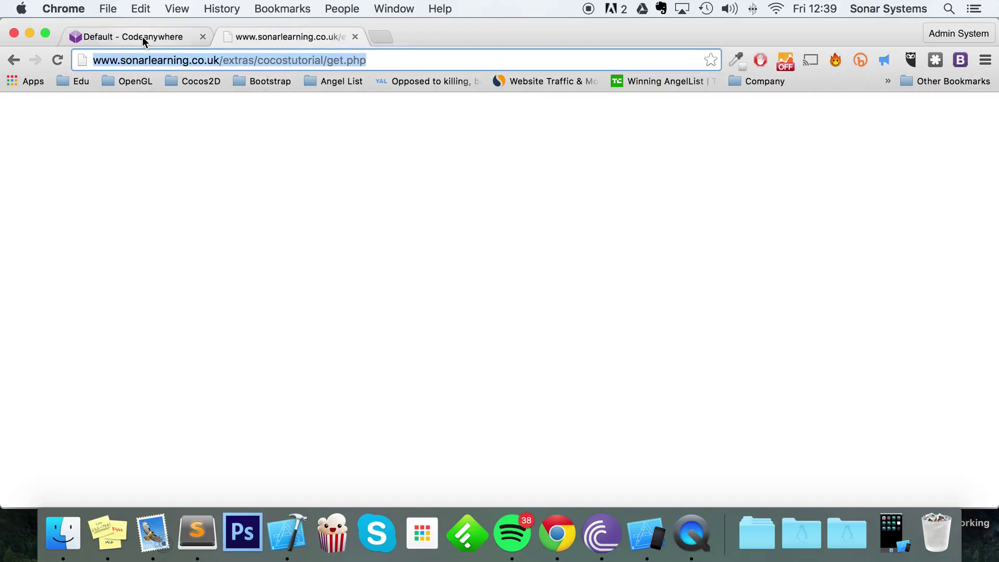
Step: Write <?php echo "Hello this is Sonar Systems :D"; ?> in get.php and reload the page tab
left_click(133, 37)
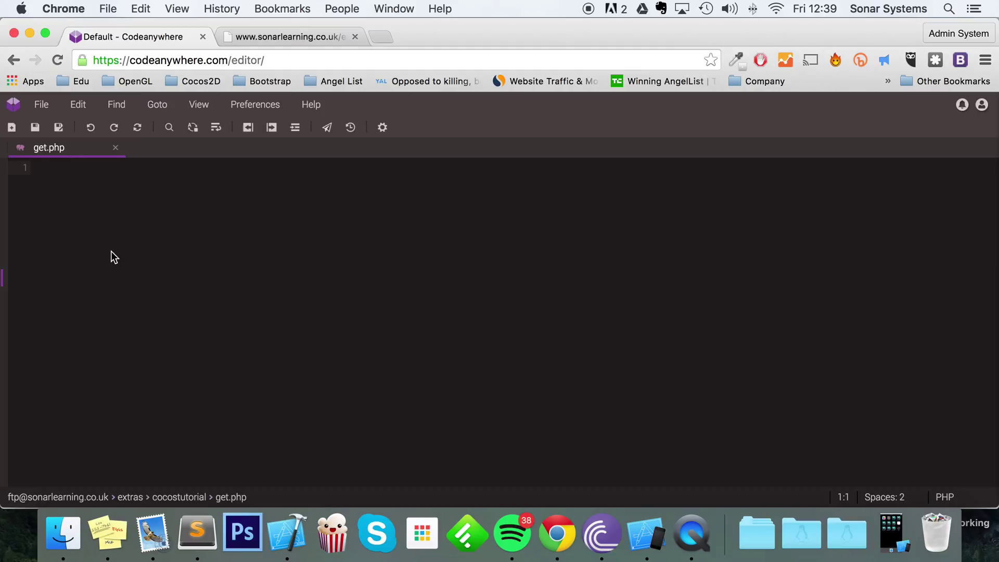
left_click(52, 168)
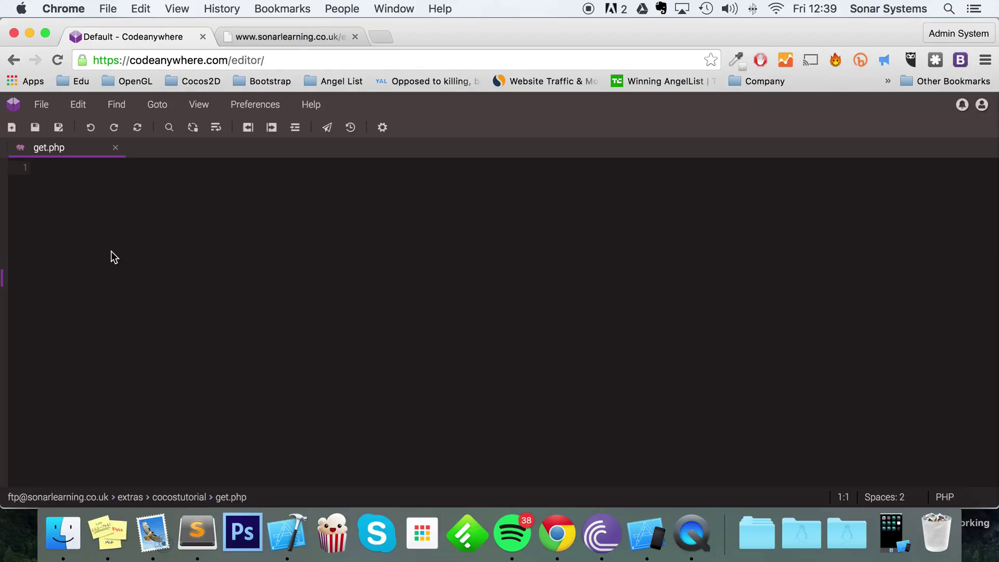
type("<?p")
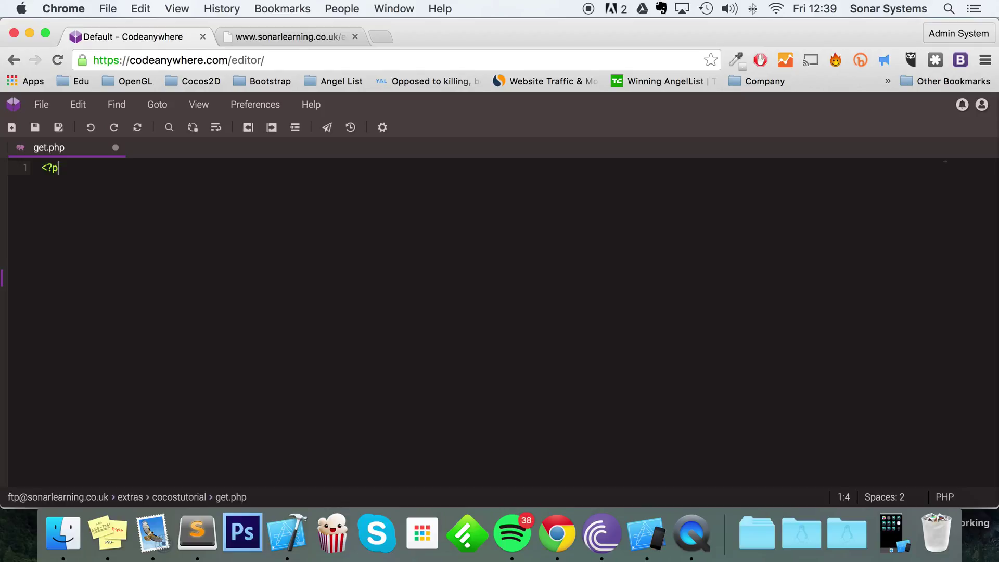
type("hp")
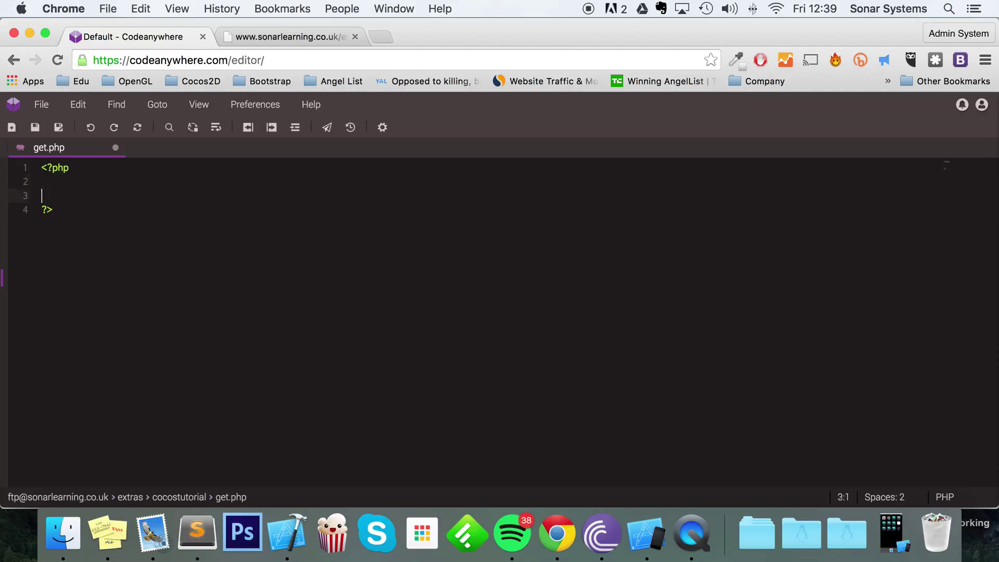
type("echo \"\"")
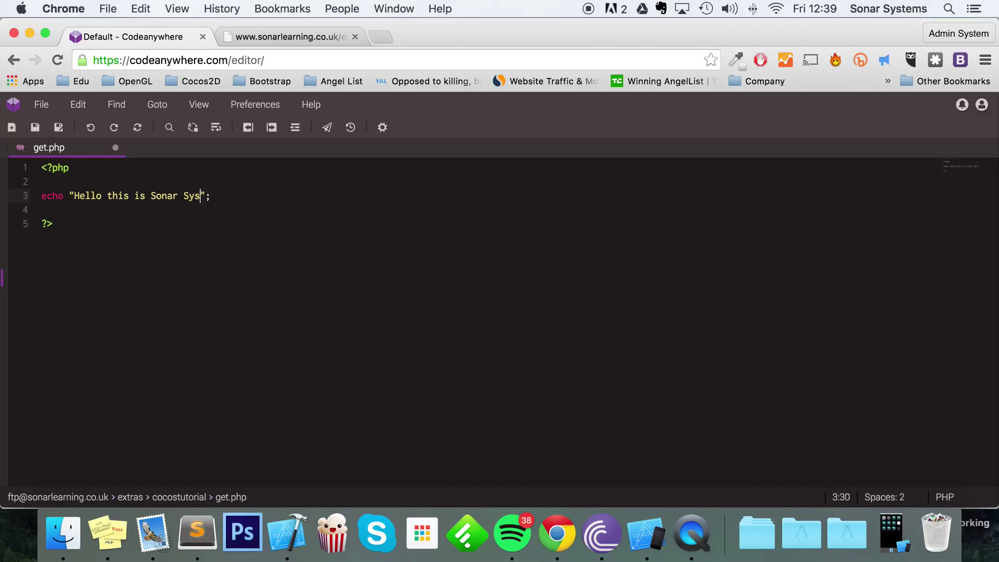
type("tems")
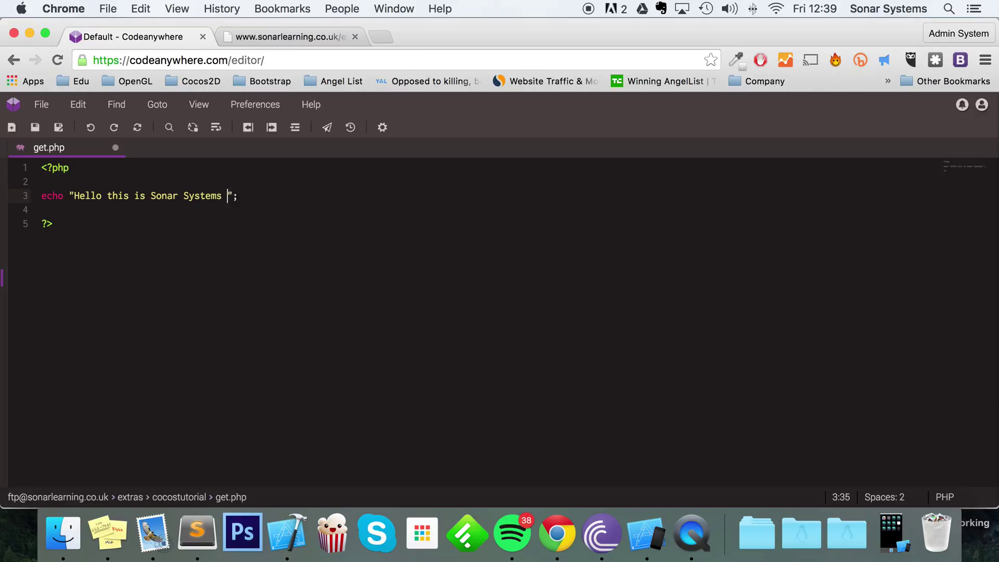
type(":D")
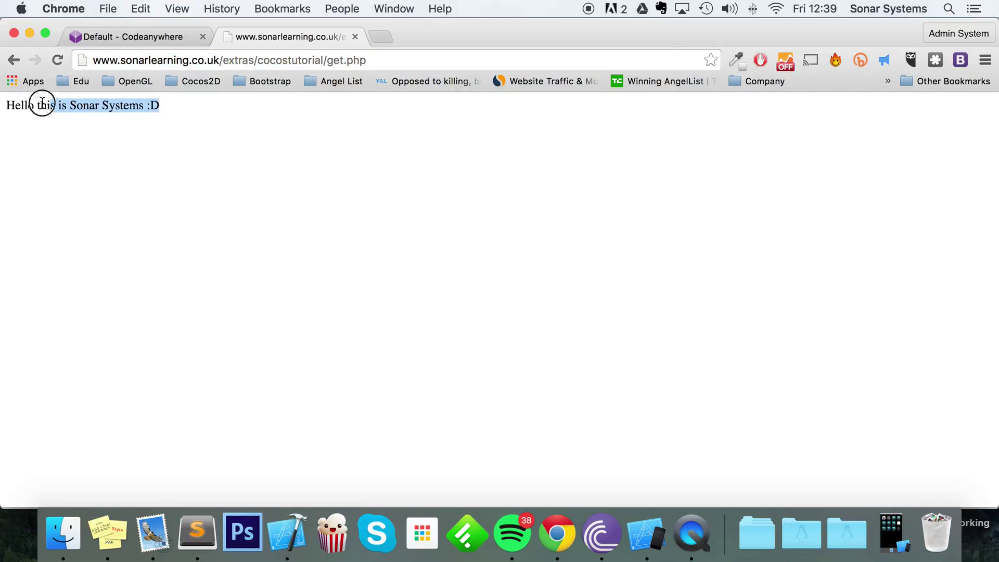
left_click(174, 167)
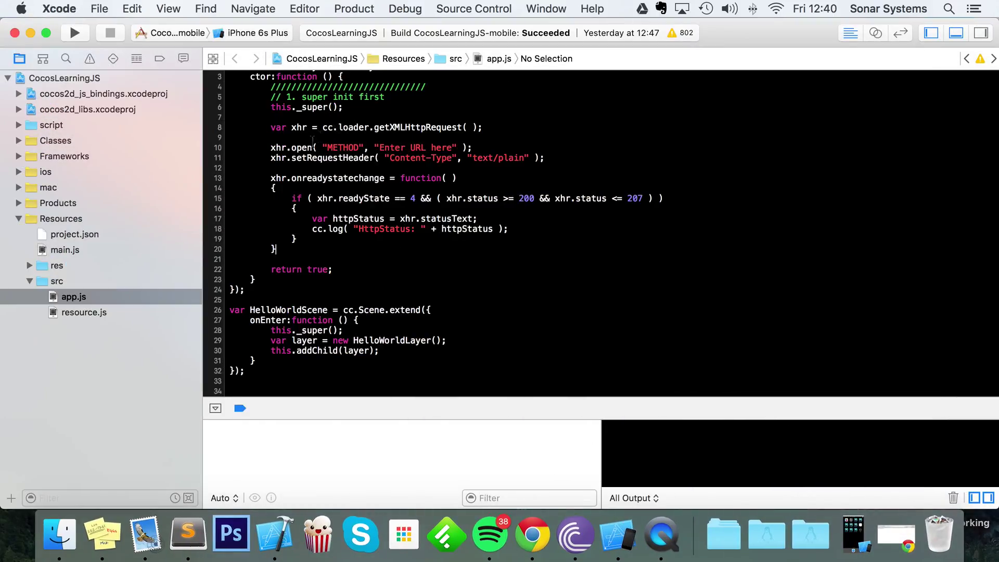
type("G")
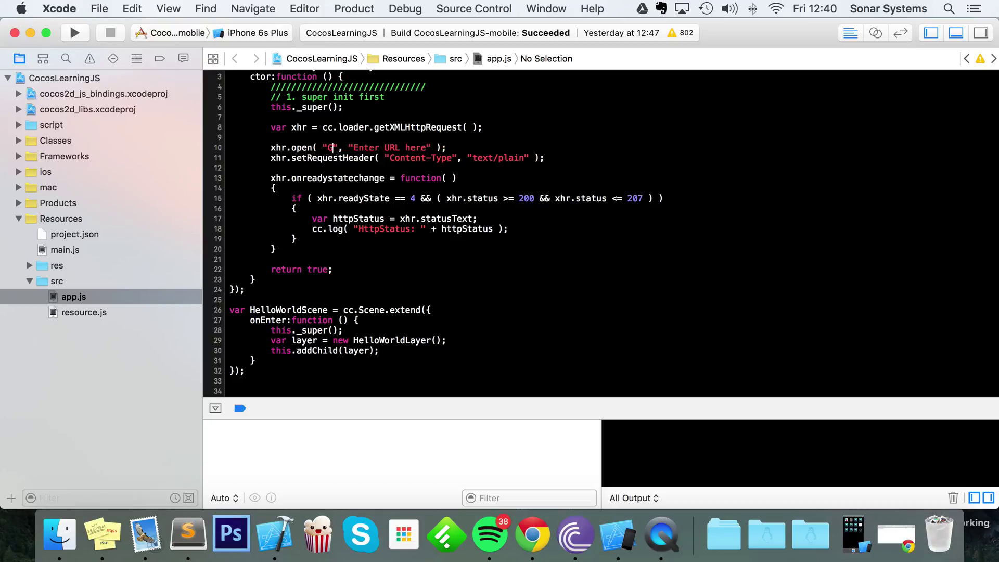
type("ET")
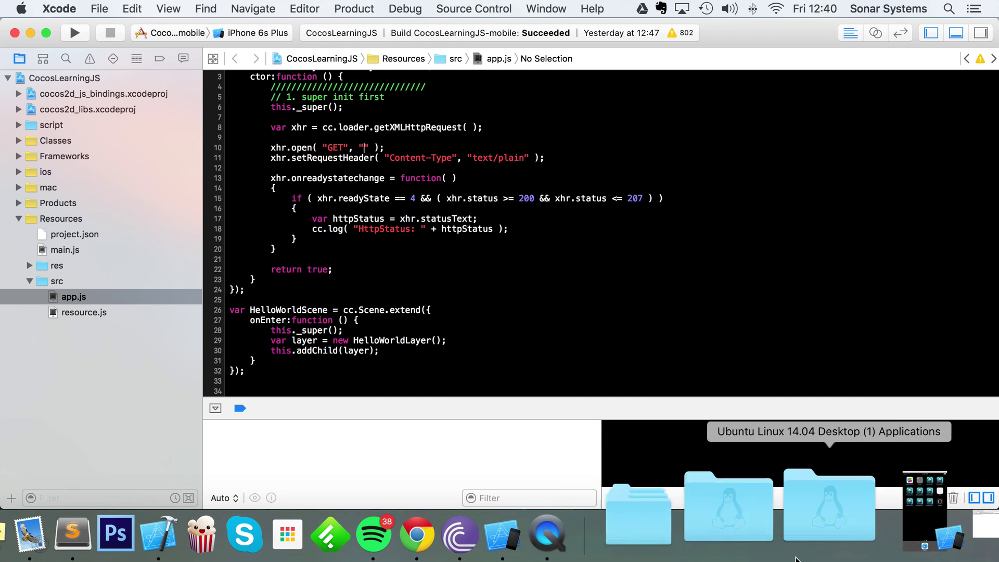
left_click(417, 534)
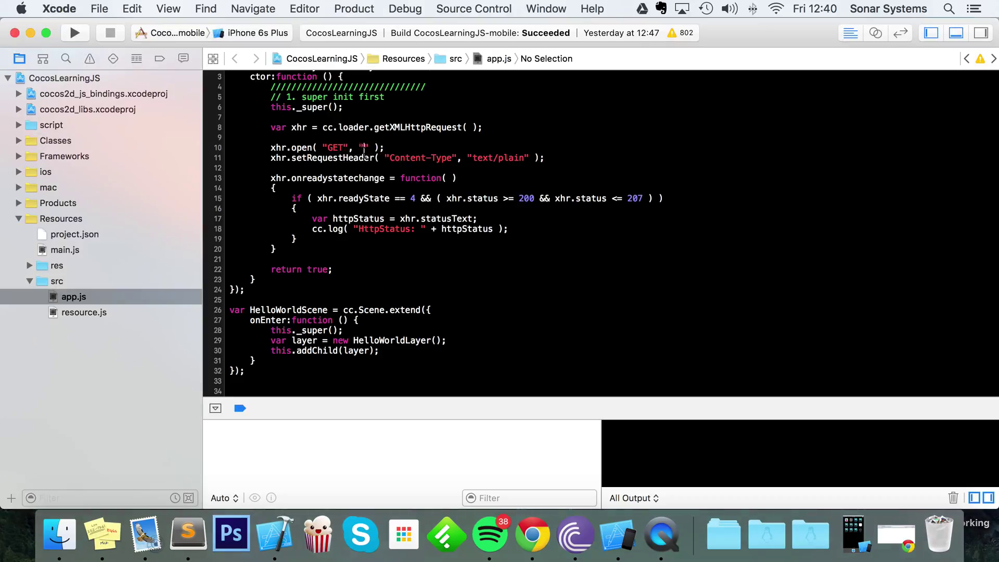
type("http://www.sonarlearning.co.uk/extras/cocostutorial/get.php")
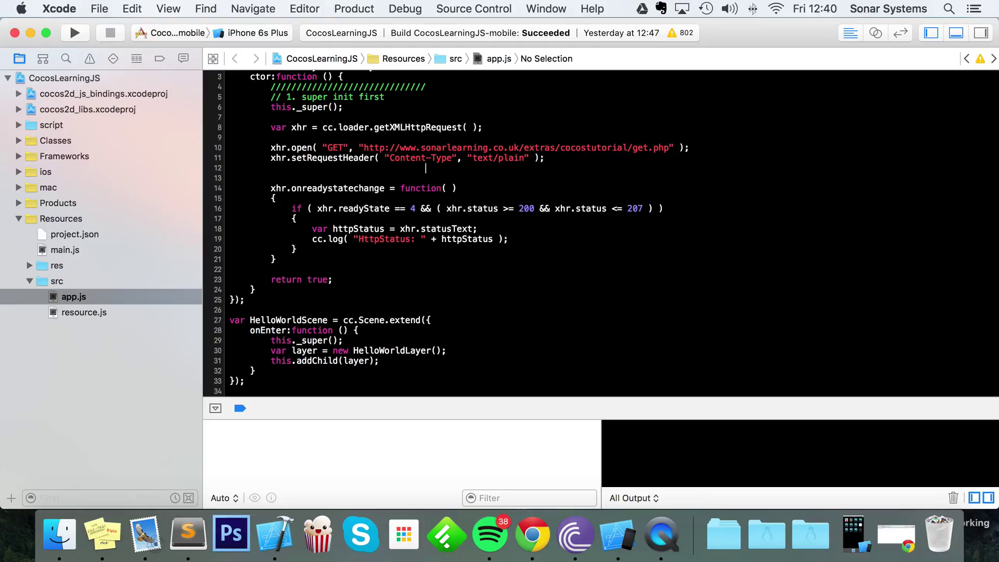
type("xhr")
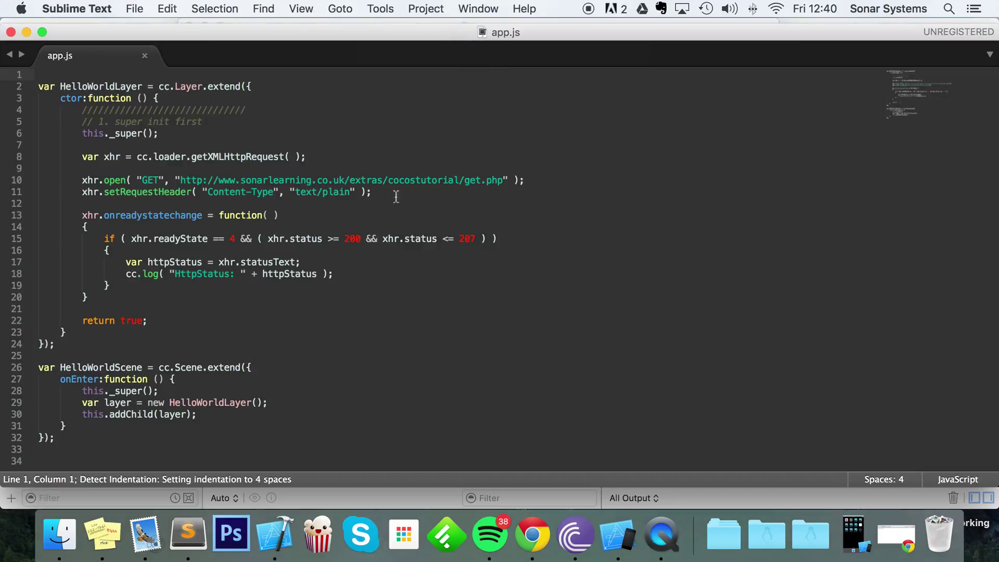
mouse_move(299, 295)
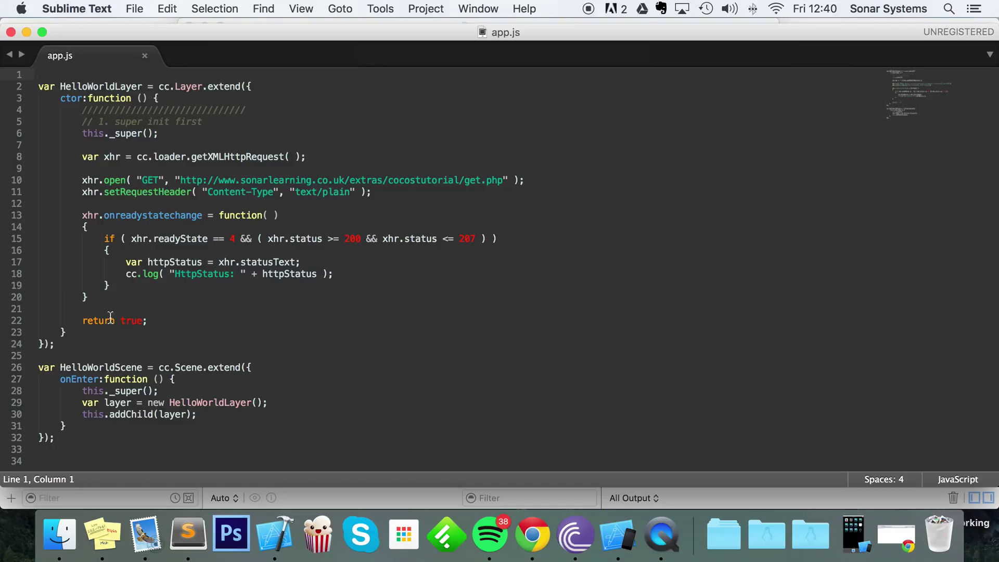
mouse_move(245, 289)
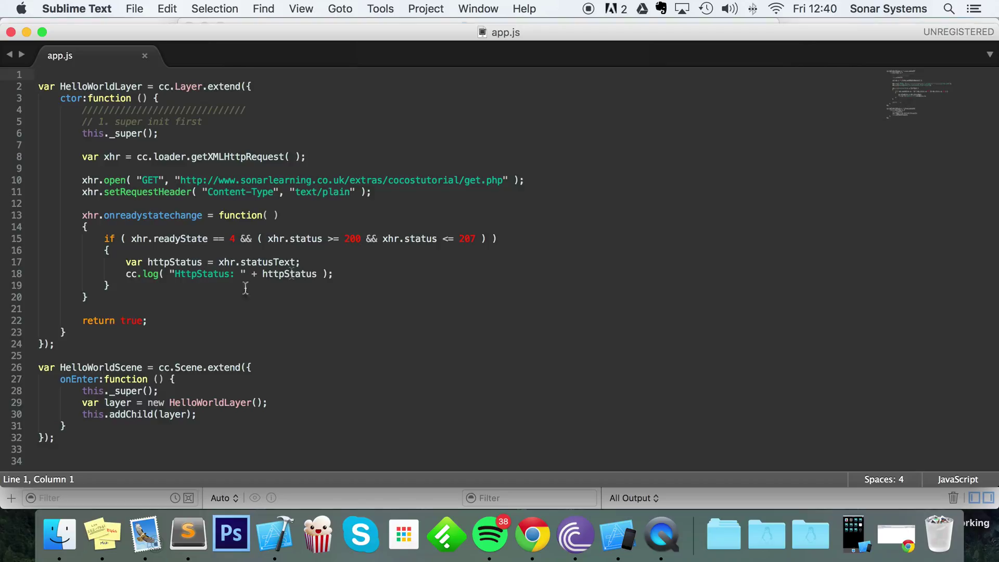
Step: Add xhr.send(); after the request header, save app.js, and open blank lines in the handler
key("Return")
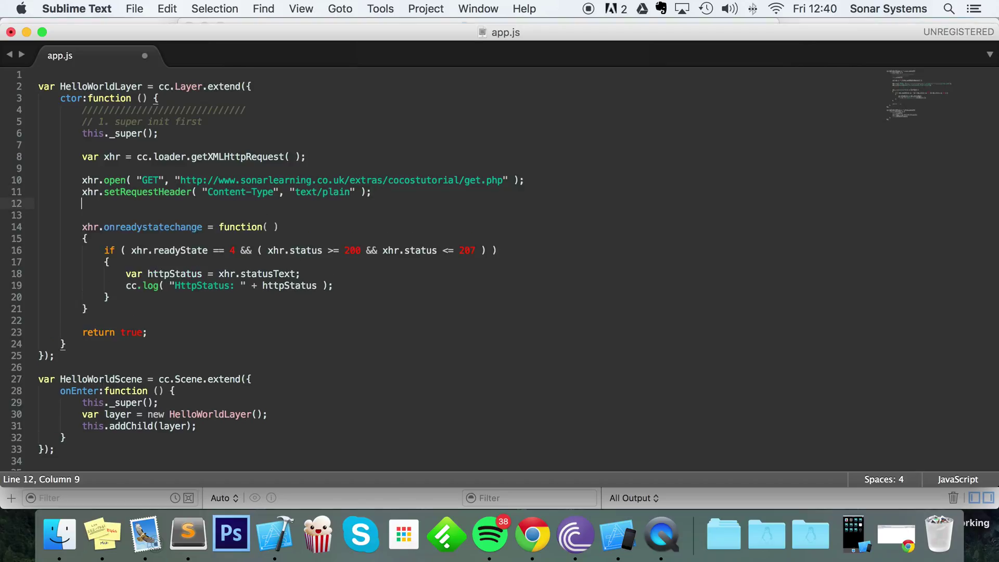
type("xhr.send")
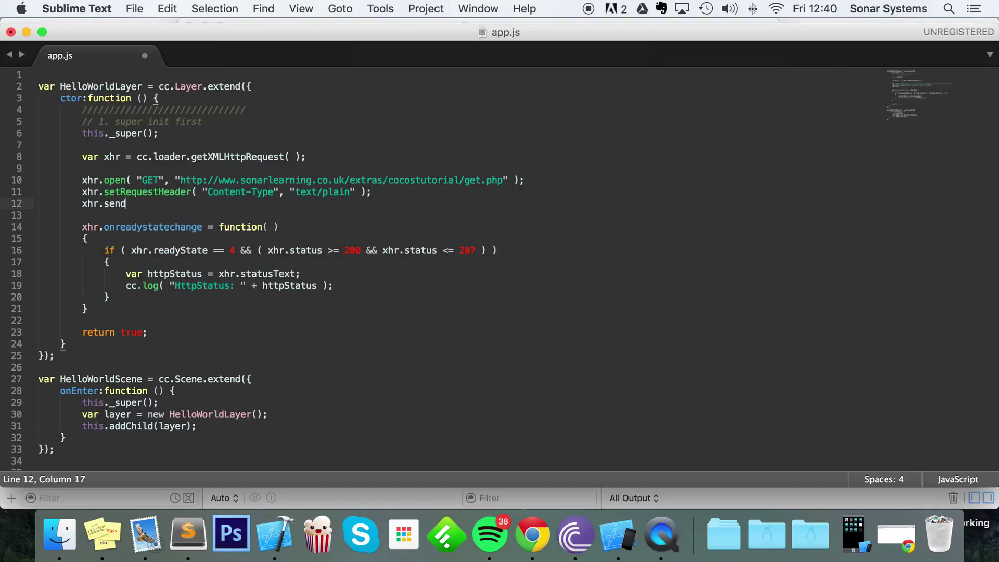
type("();")
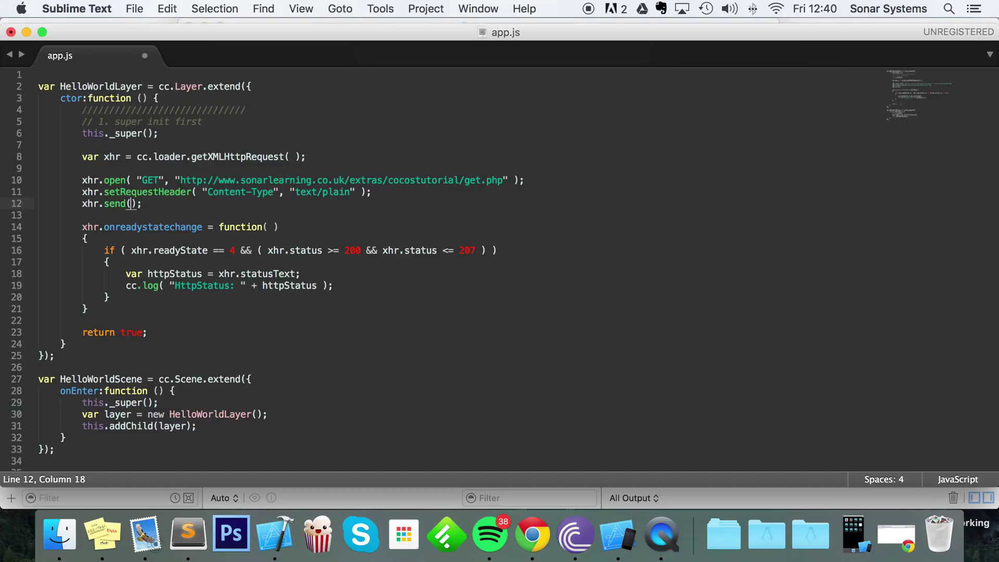
key("cmd+s")
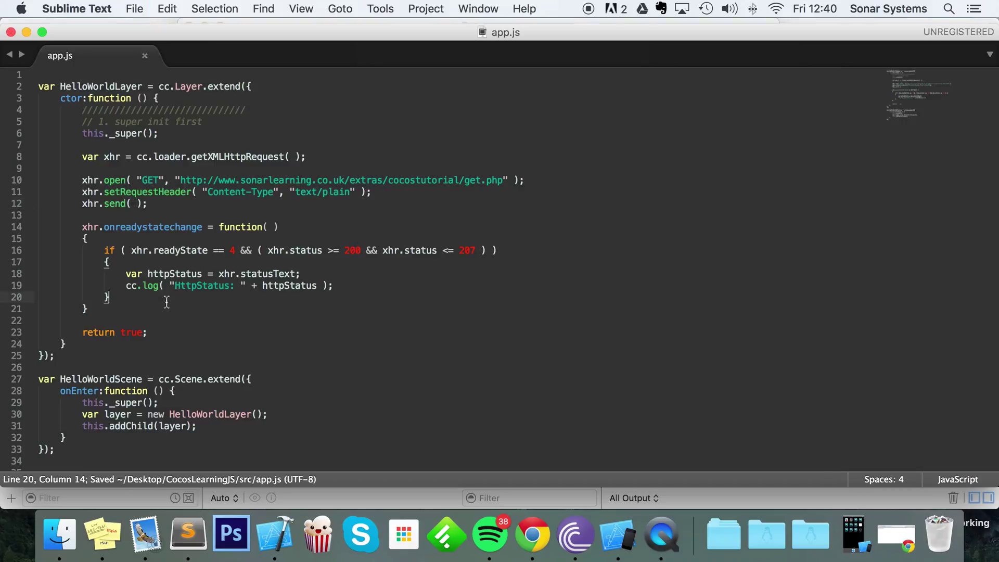
key("Return")
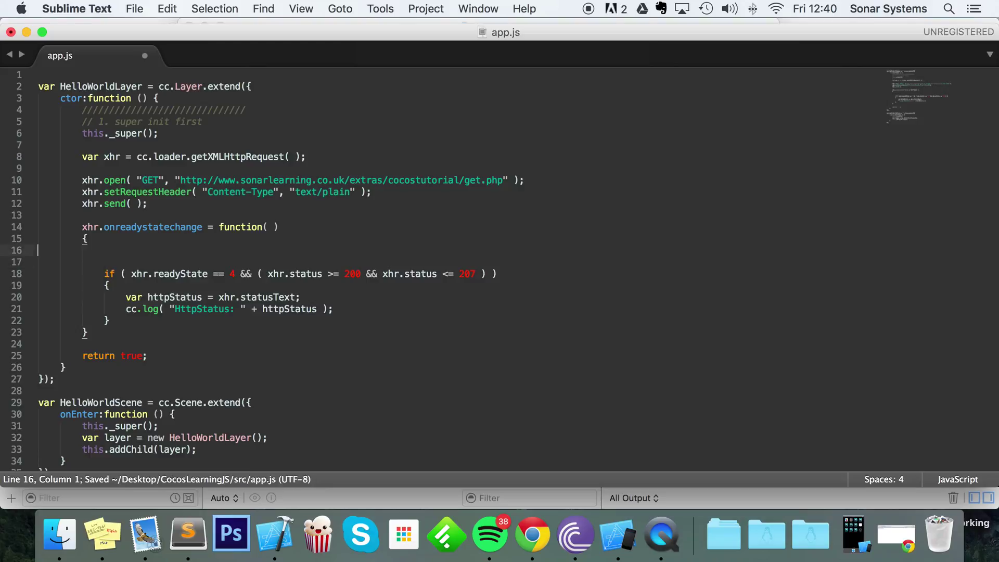
Step: Log "Networking away" and store xhr.responseText in a response variable
type("cc.log();")
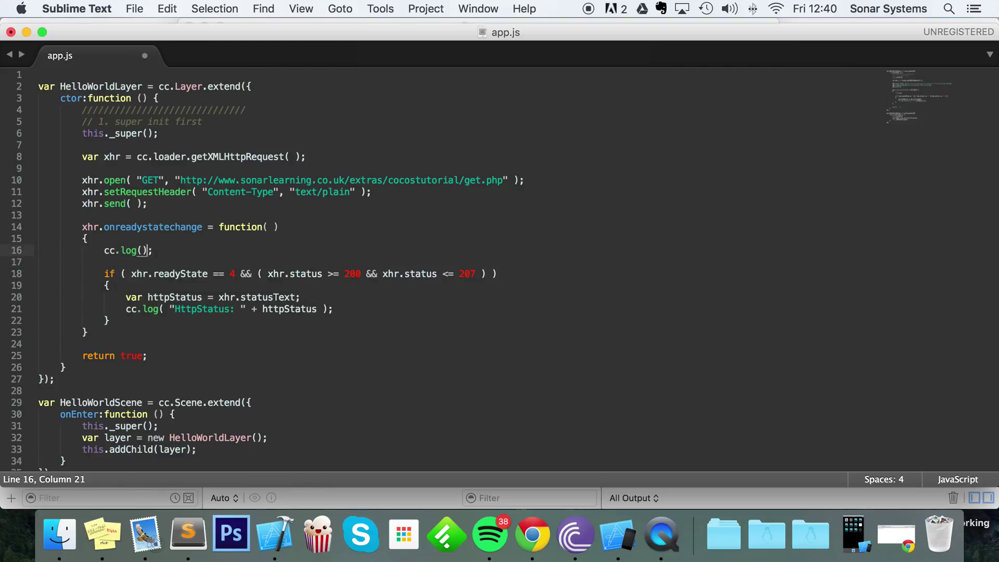
type("\"Netwo\"")
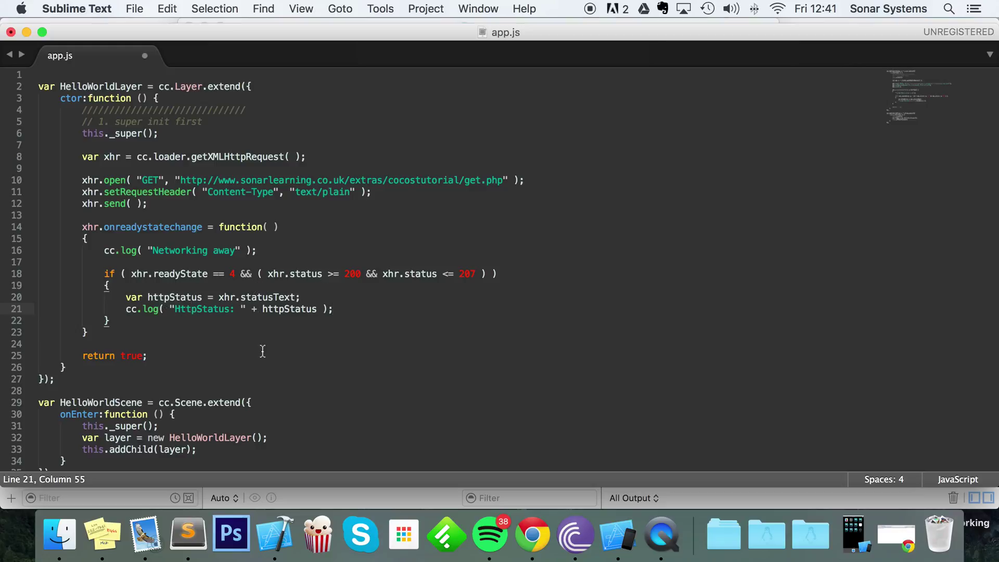
mouse_move(305, 373)
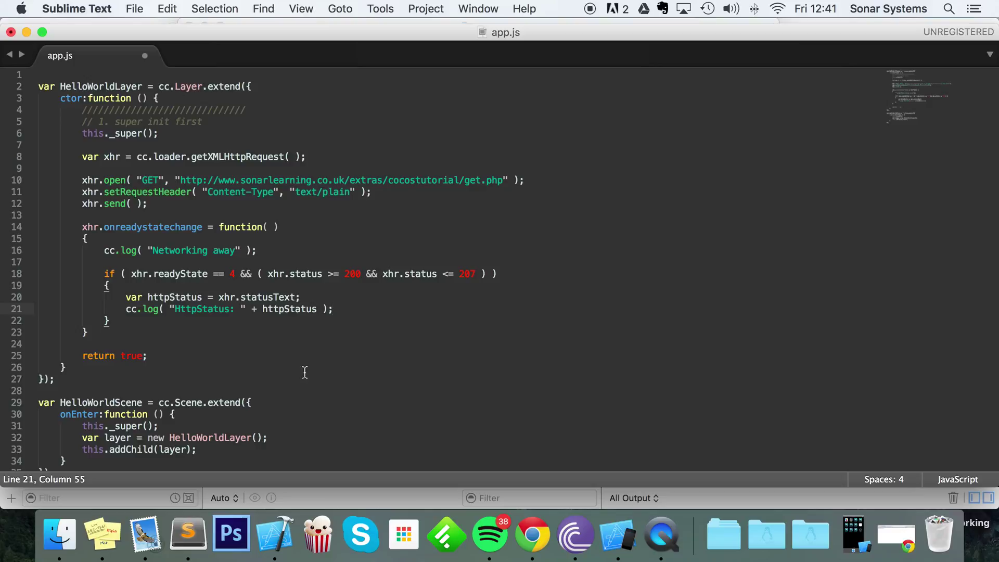
mouse_move(301, 359)
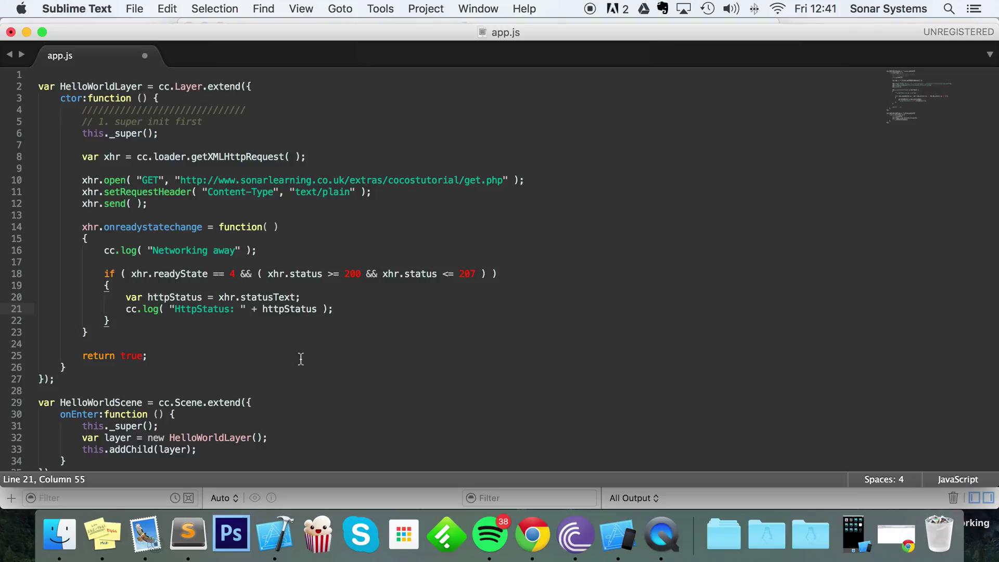
type("var")
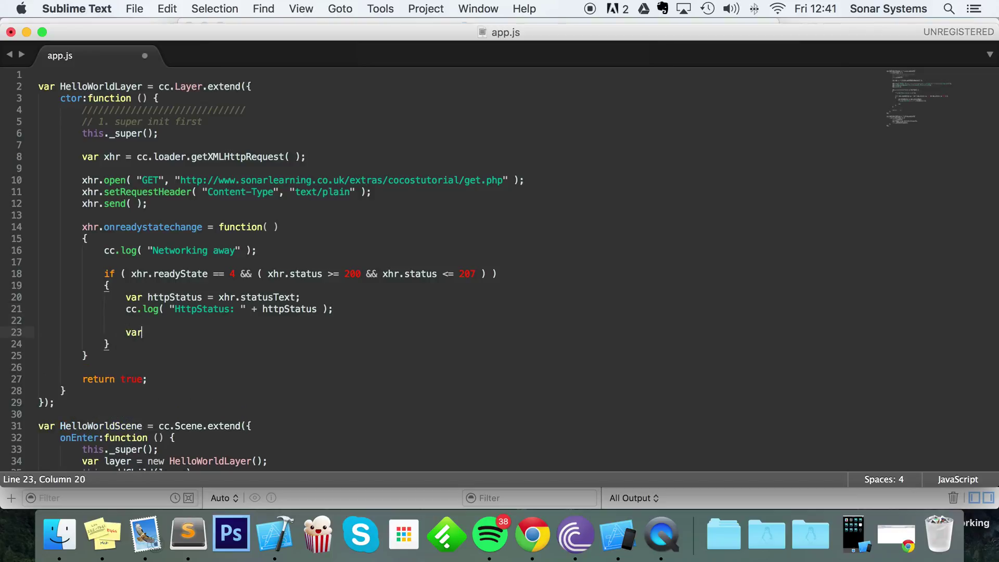
key("space")
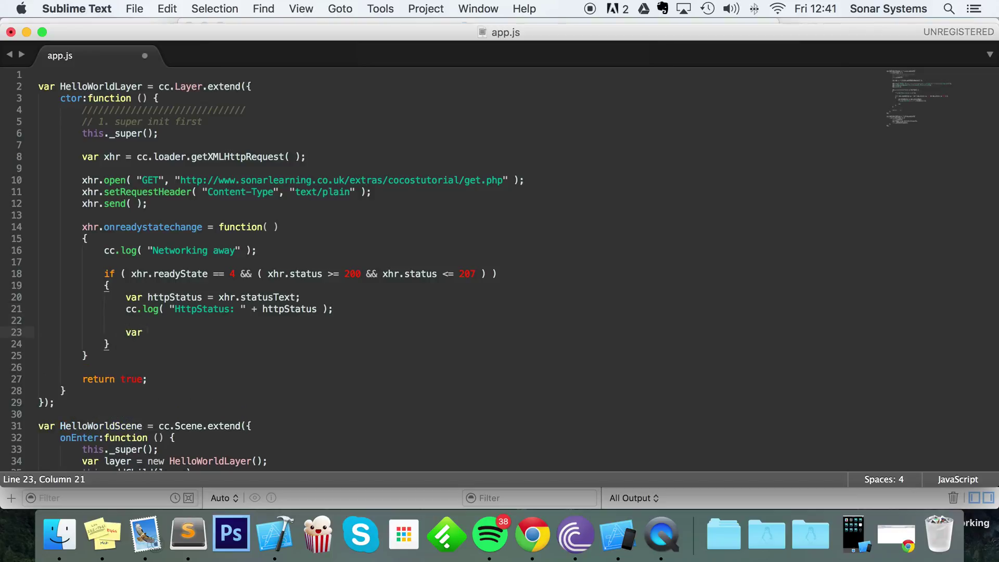
type("respo")
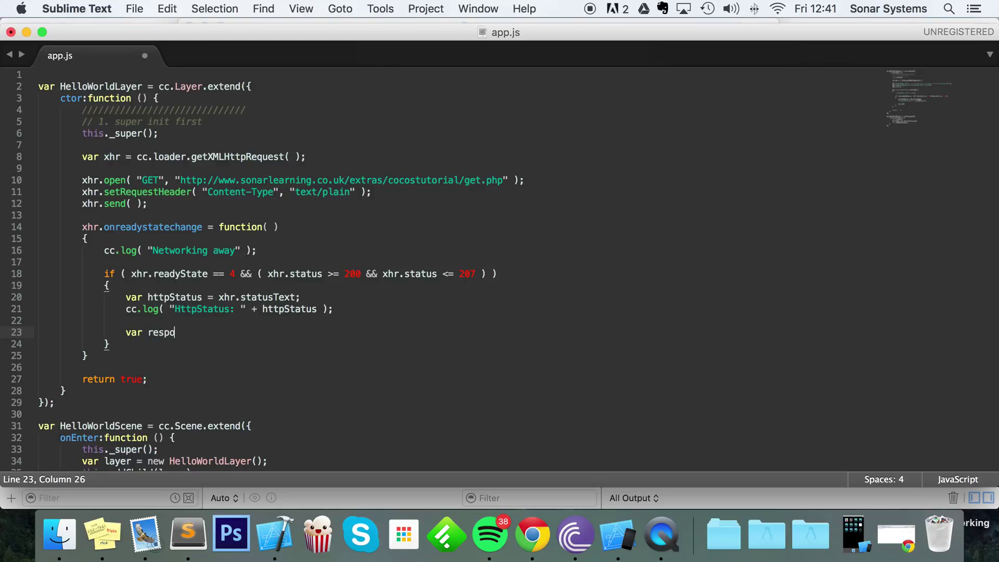
type("nse")
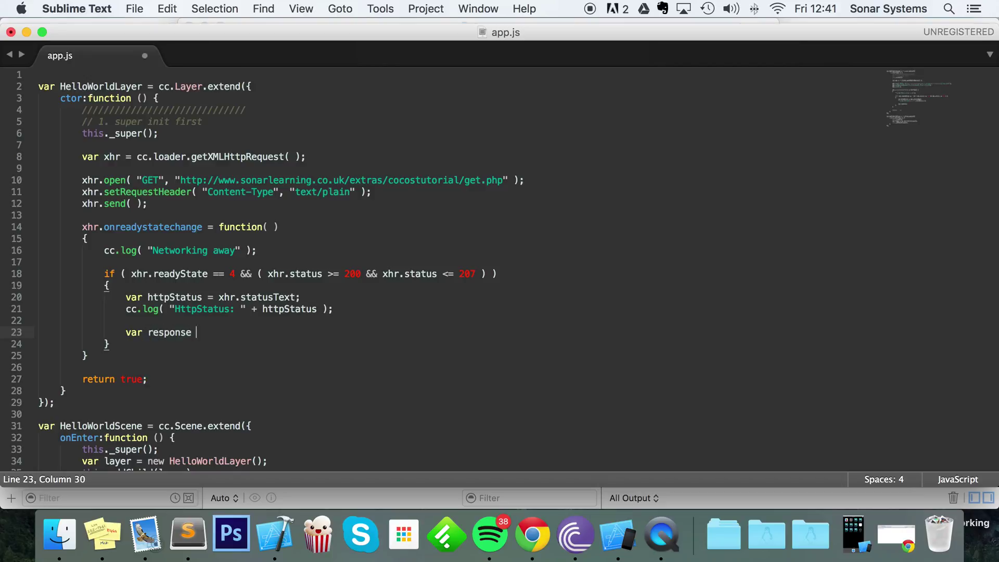
type("= xhr.")
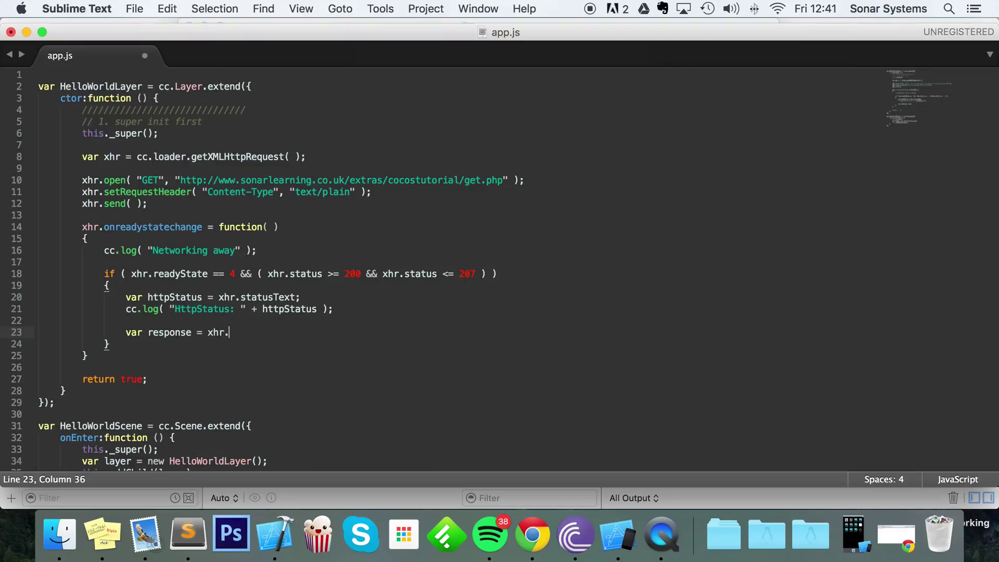
type("rees")
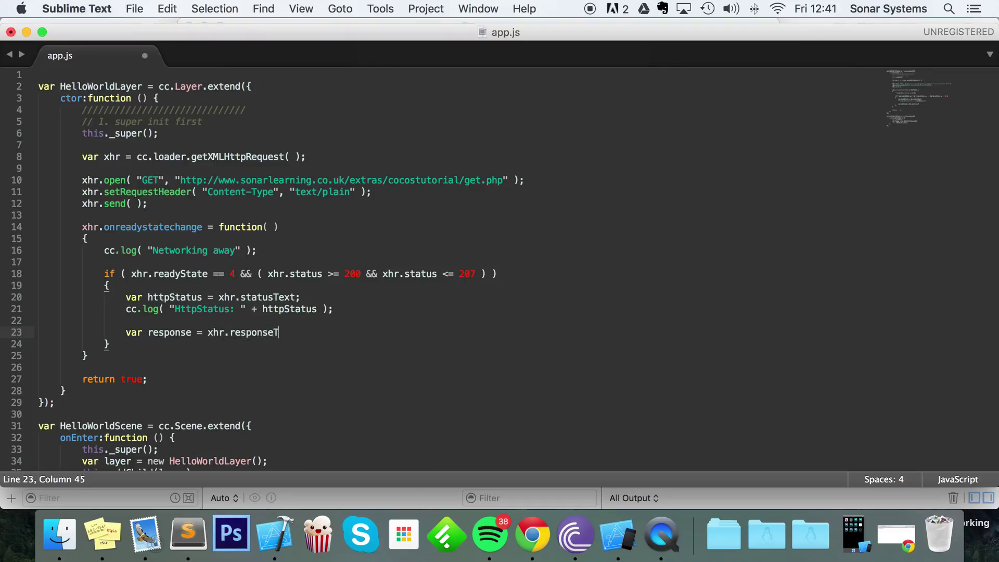
type("ext;")
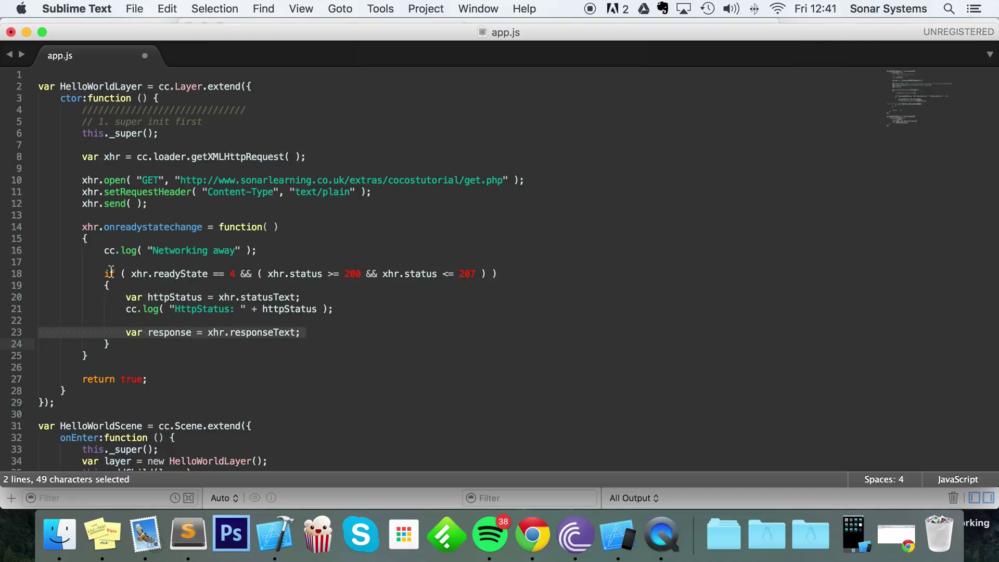
Step: Highlight the if block and add cc.log(response) inside it
left_click(125, 344)
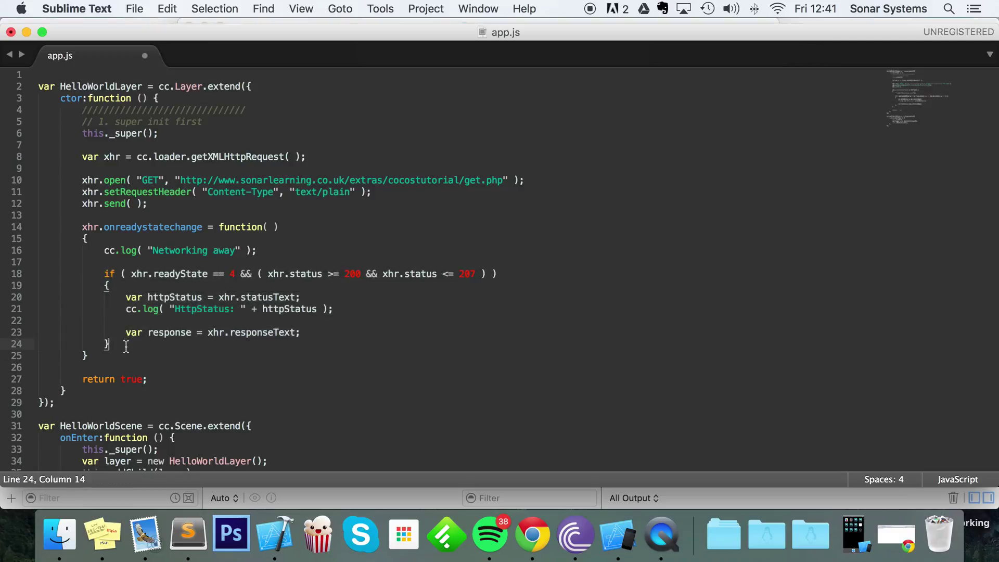
left_click_drag(105, 273, 109, 356)
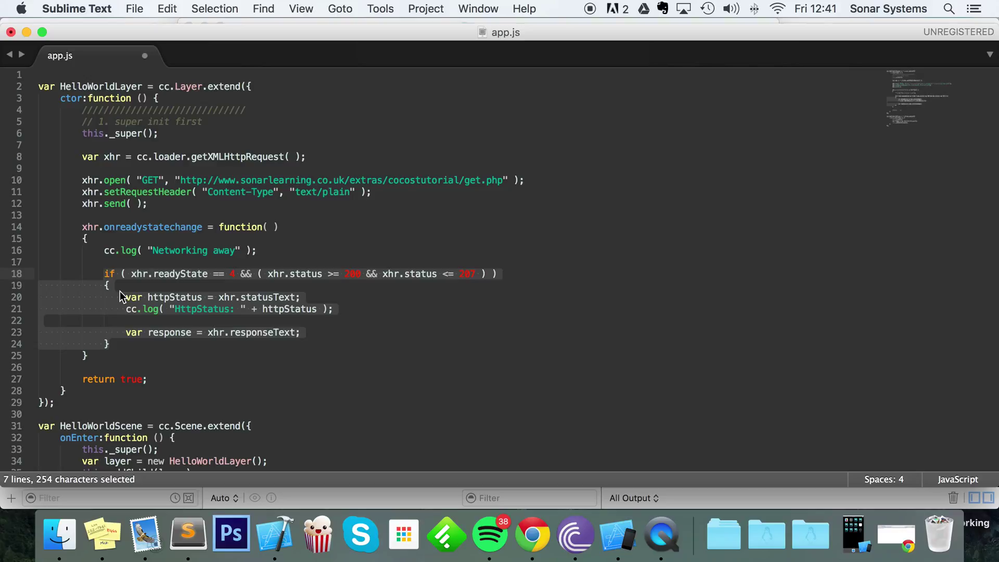
mouse_move(184, 280)
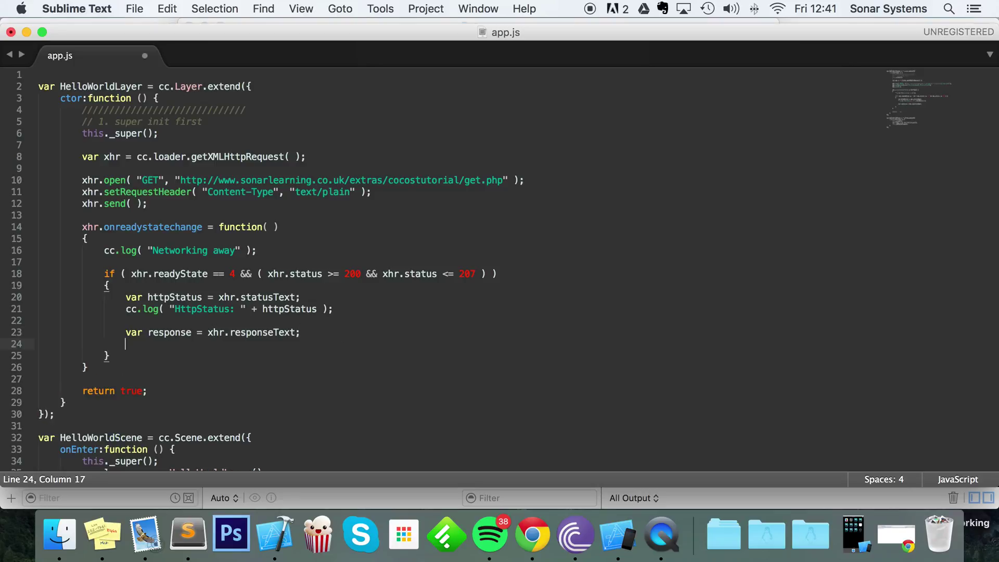
type("cc.log(")
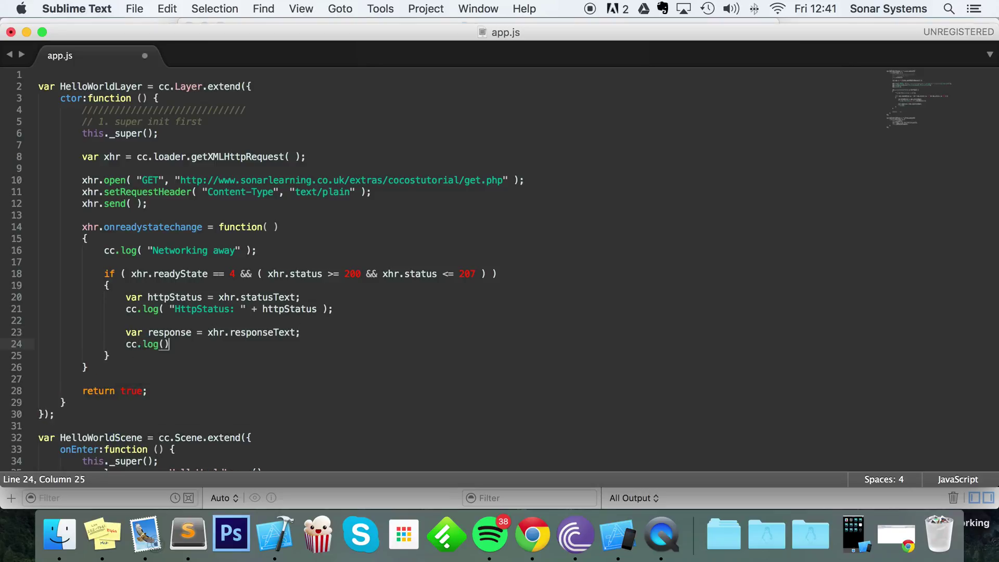
type("response")
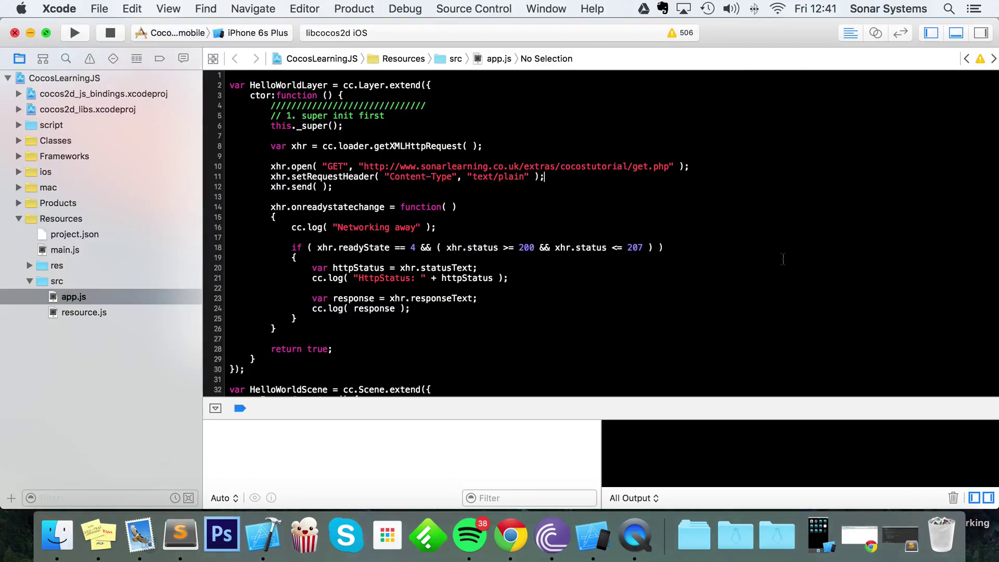
Step: Run the app on the iPhone 6s Plus simulator and highlight the logged HttpStatus 200 and greeting
left_click(75, 30)
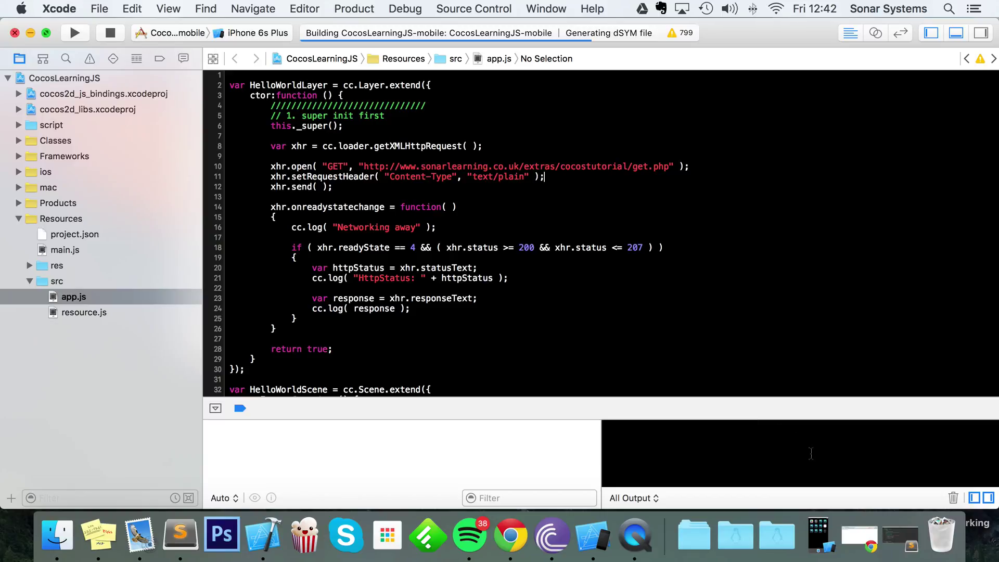
mouse_move(795, 462)
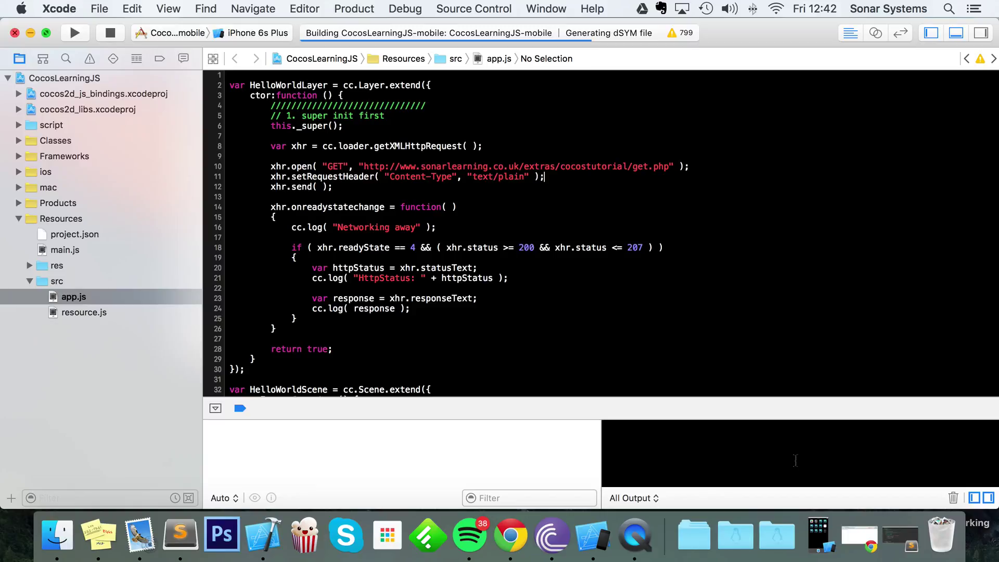
mouse_move(790, 468)
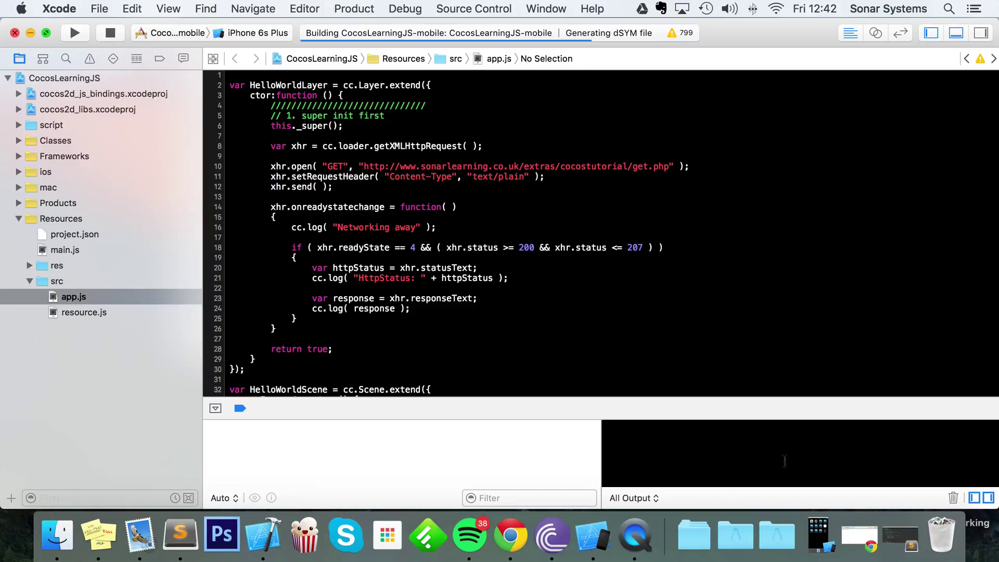
mouse_move(765, 423)
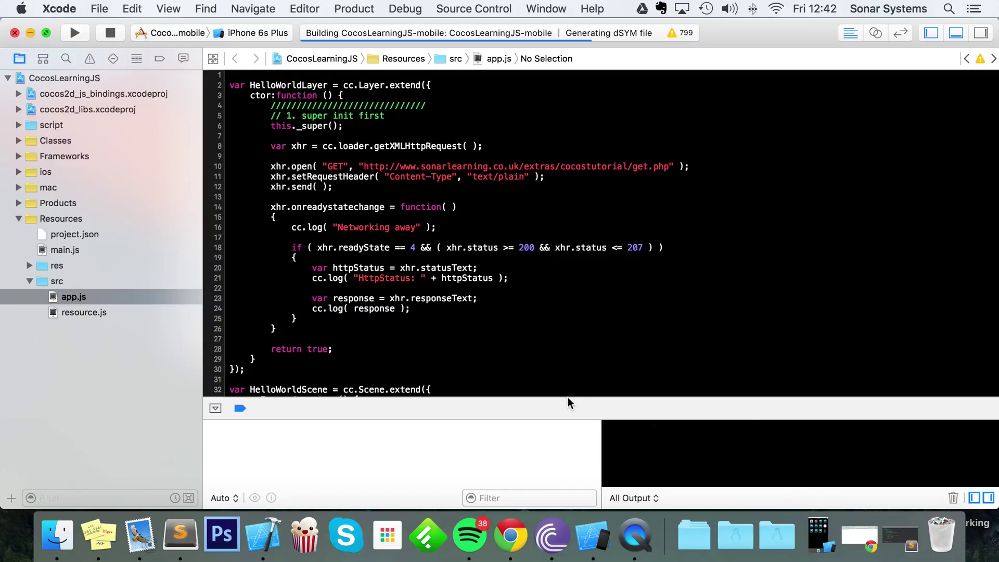
mouse_move(486, 407)
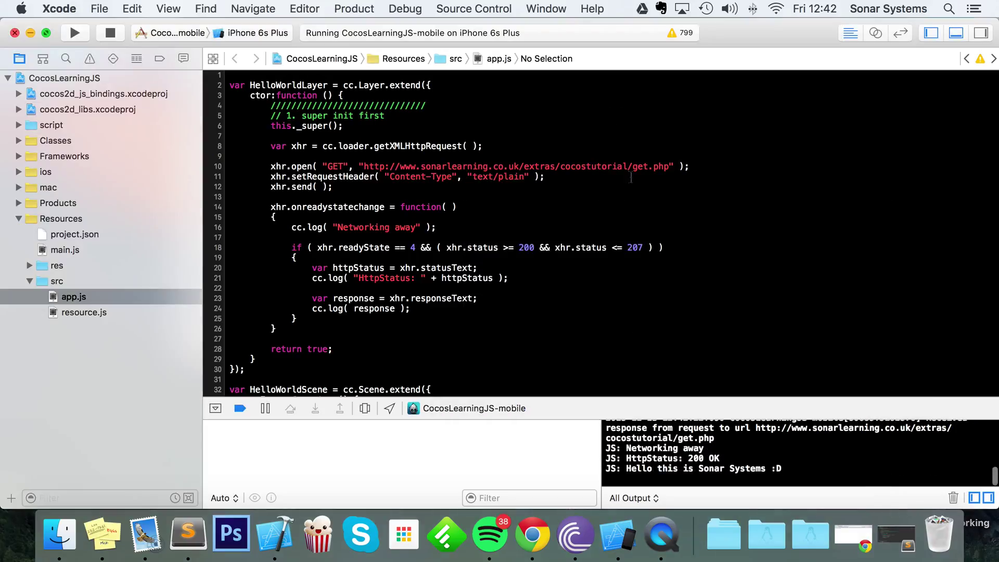
double_click(652, 448)
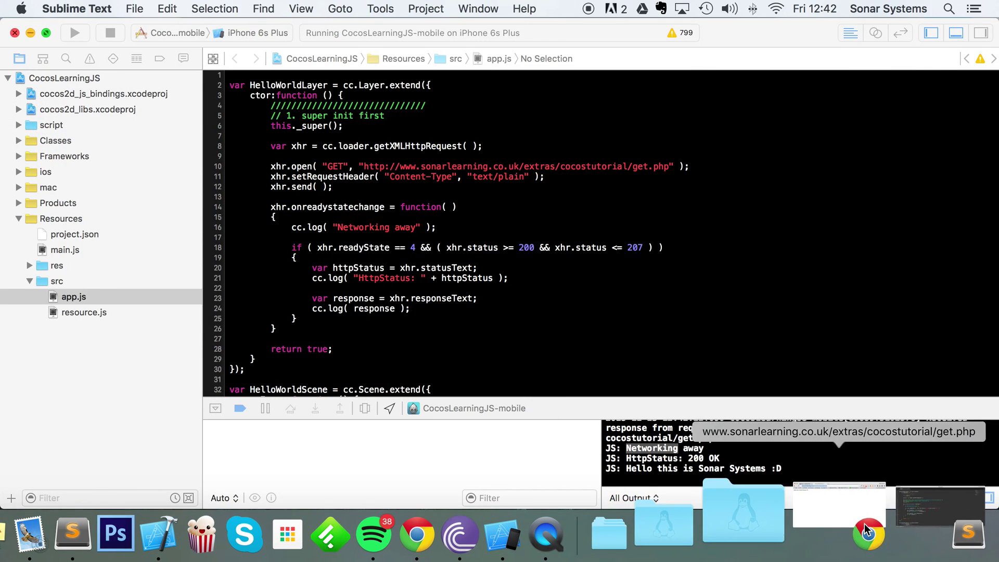
Step: Make get.php echo 7 and check the live page output
left_click(868, 532)
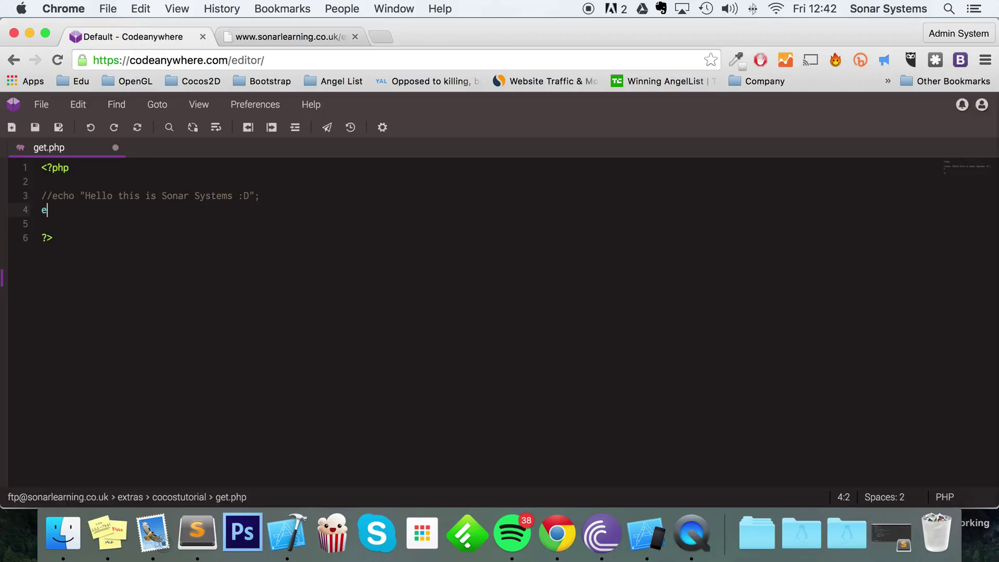
type("cho 7;")
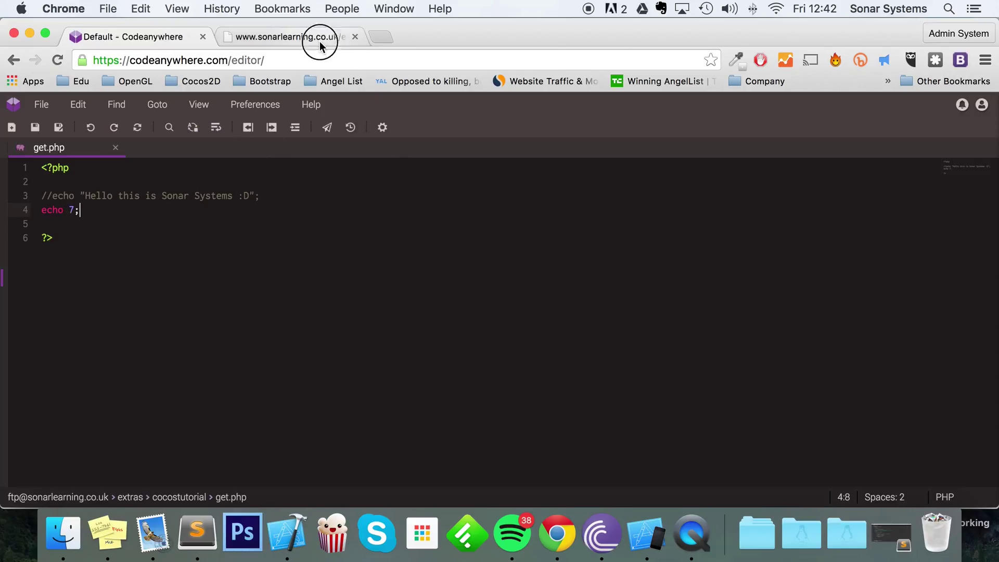
left_click(290, 37)
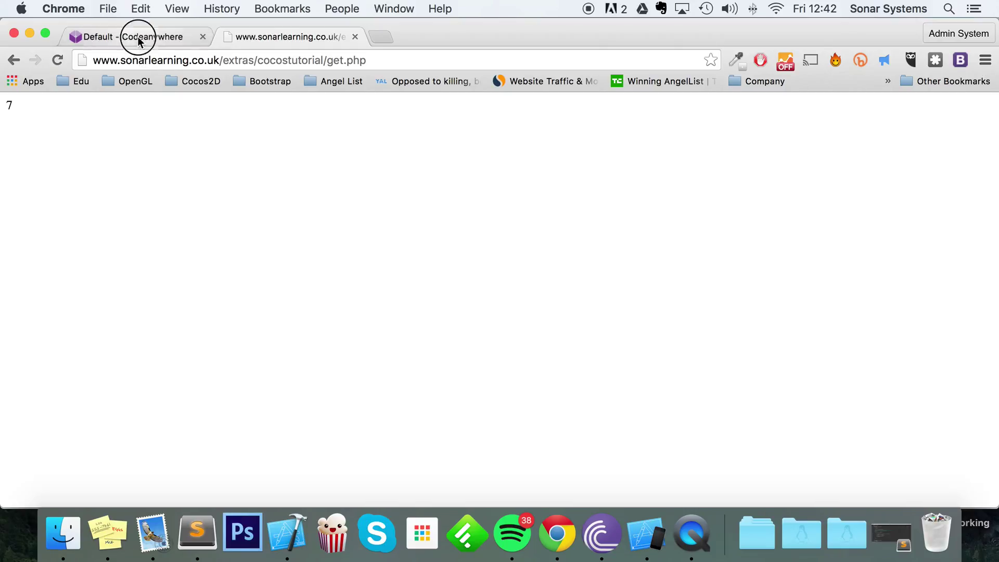
Step: Change the echo to 6 * 7, recheck the page, and relaunch the app from Xcode
left_click(140, 37)
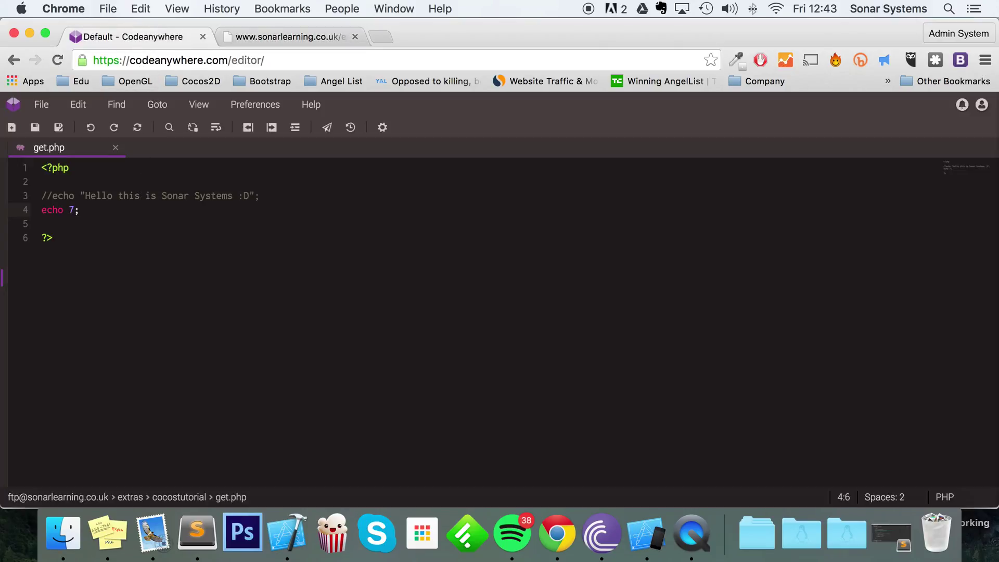
type("6 *")
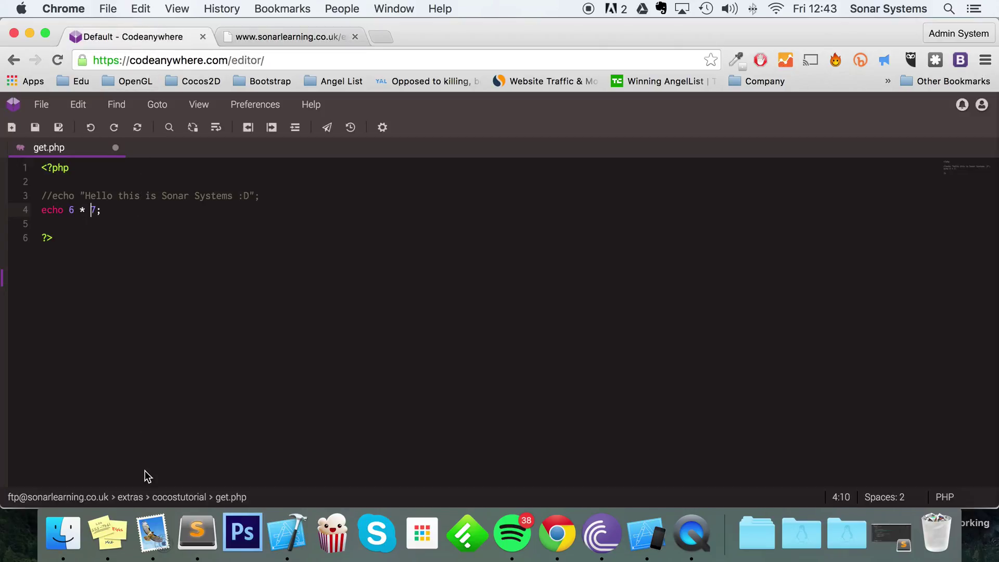
left_click(289, 36)
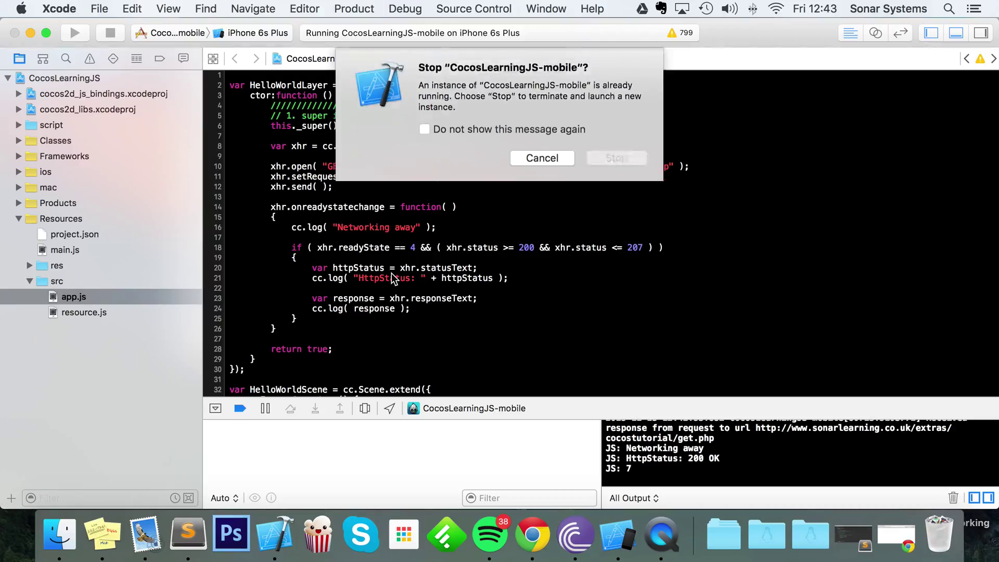
left_click(617, 157)
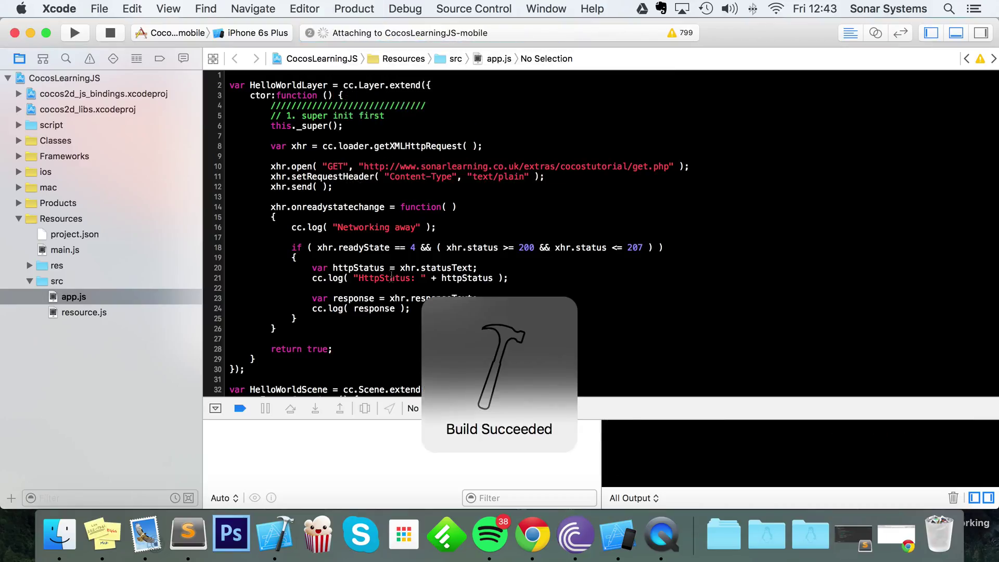